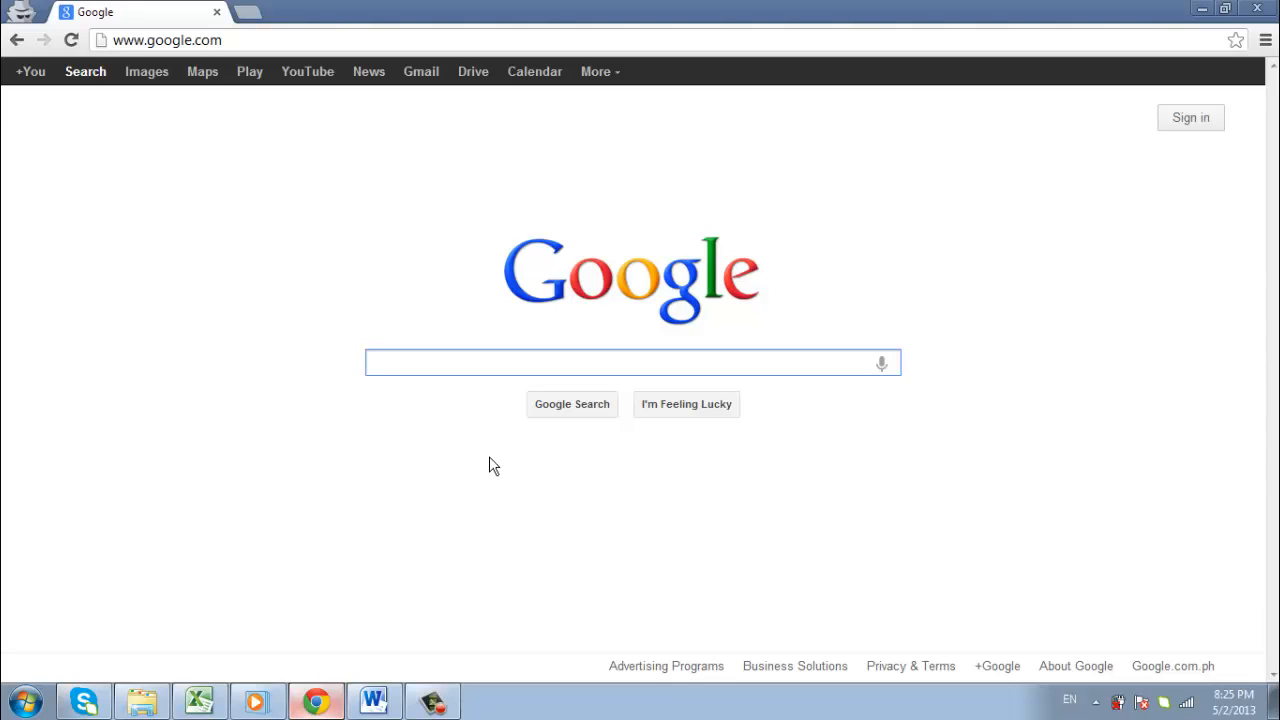
# - Search 'google two step verification' and open the About 2-step verification help article
pyautogui.click(630, 363)
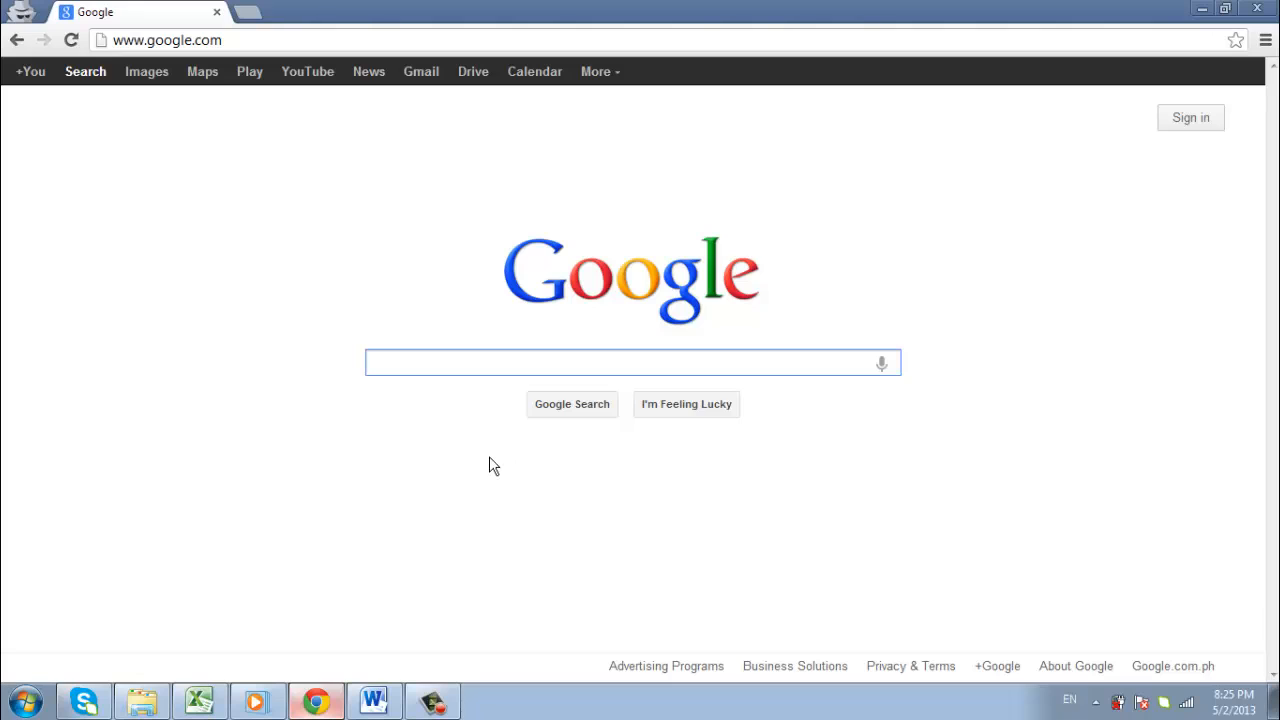
pyautogui.click(630, 363)
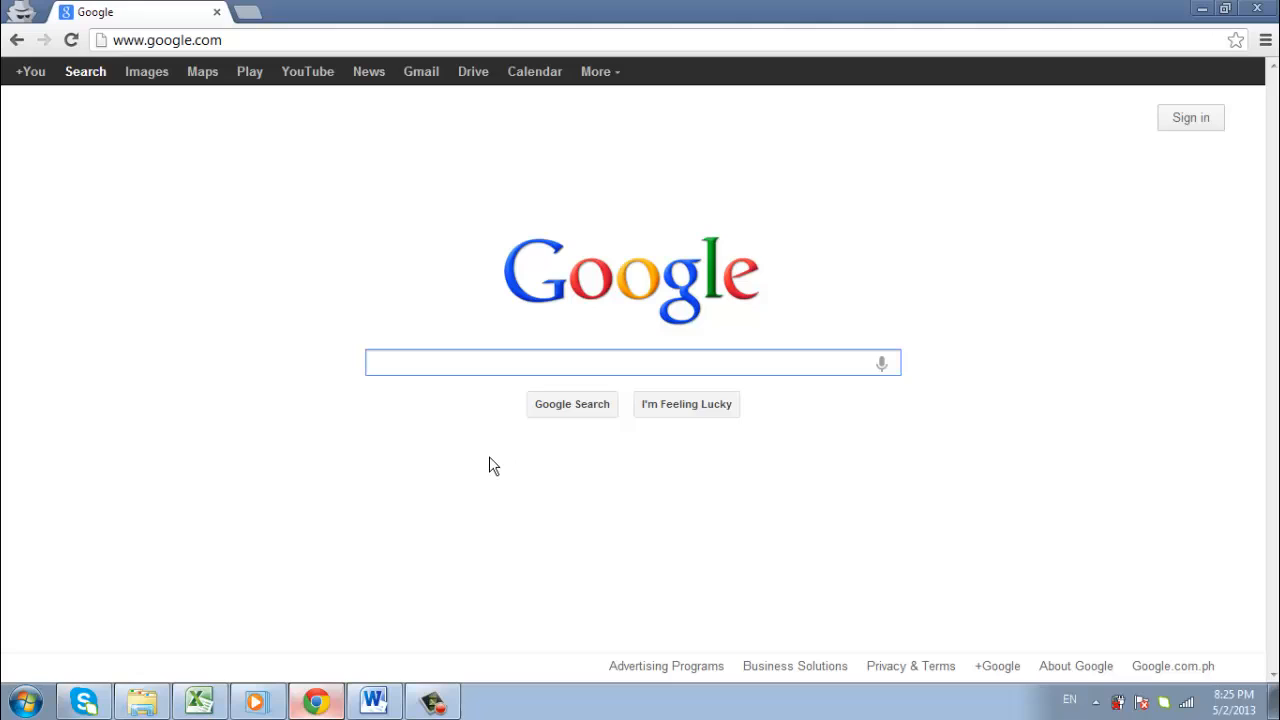
pyautogui.click(630, 362)
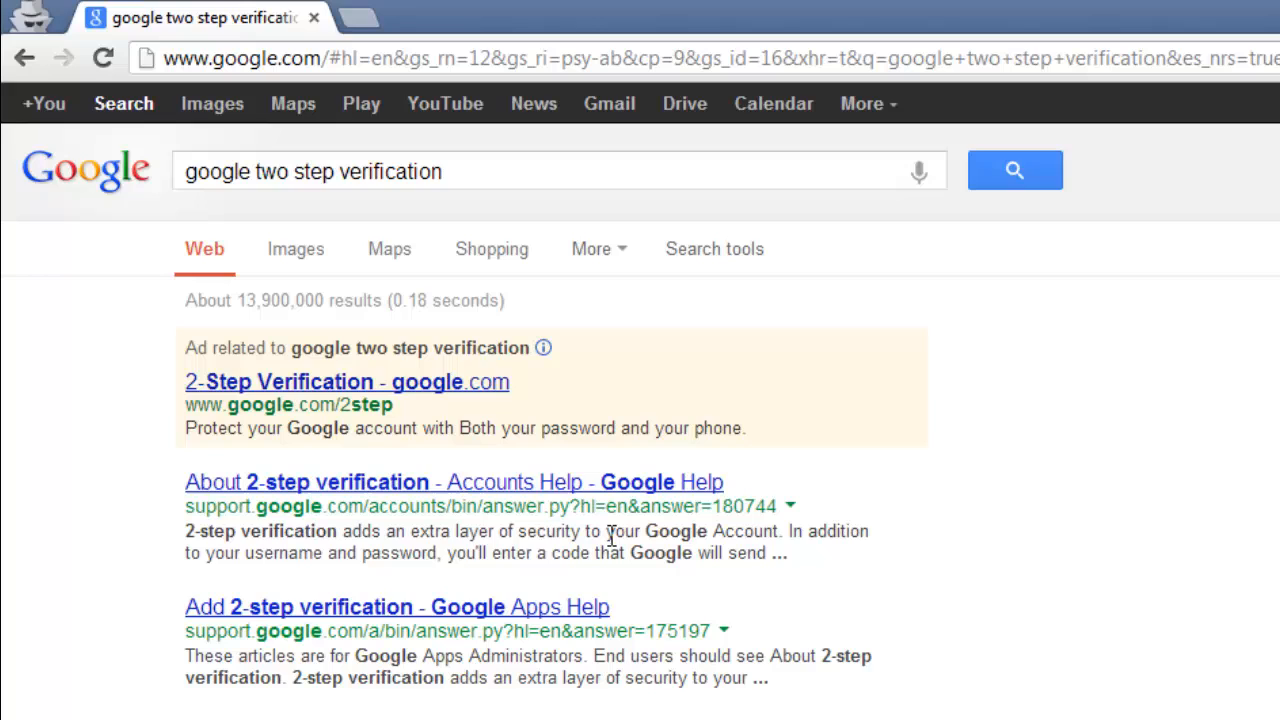
pyautogui.moveTo(364, 488)
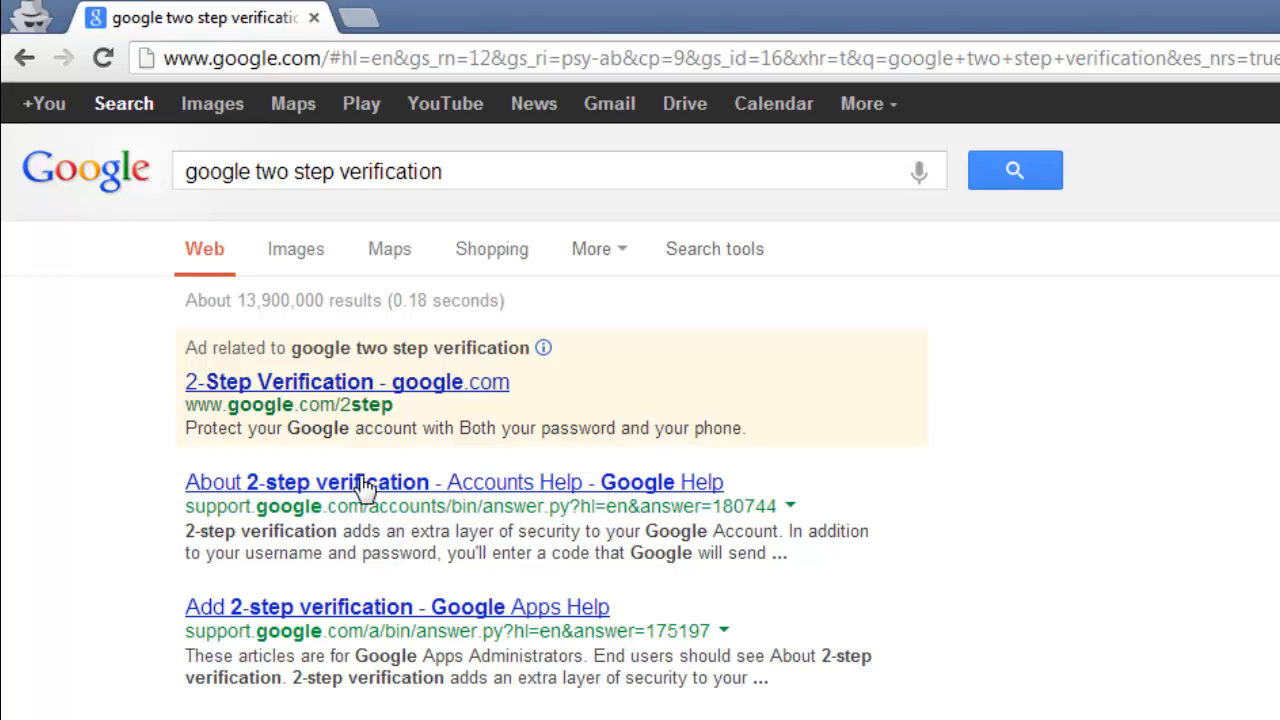
pyautogui.click(300, 482)
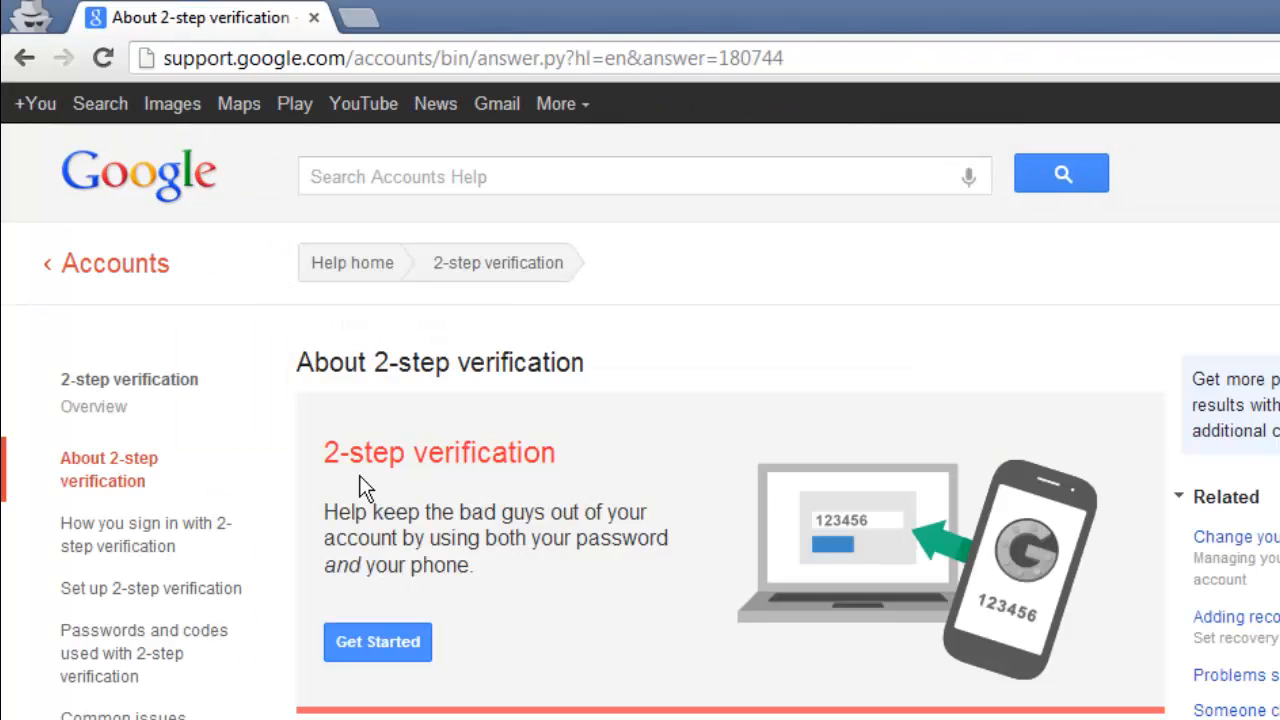
pyautogui.moveTo(351, 495)
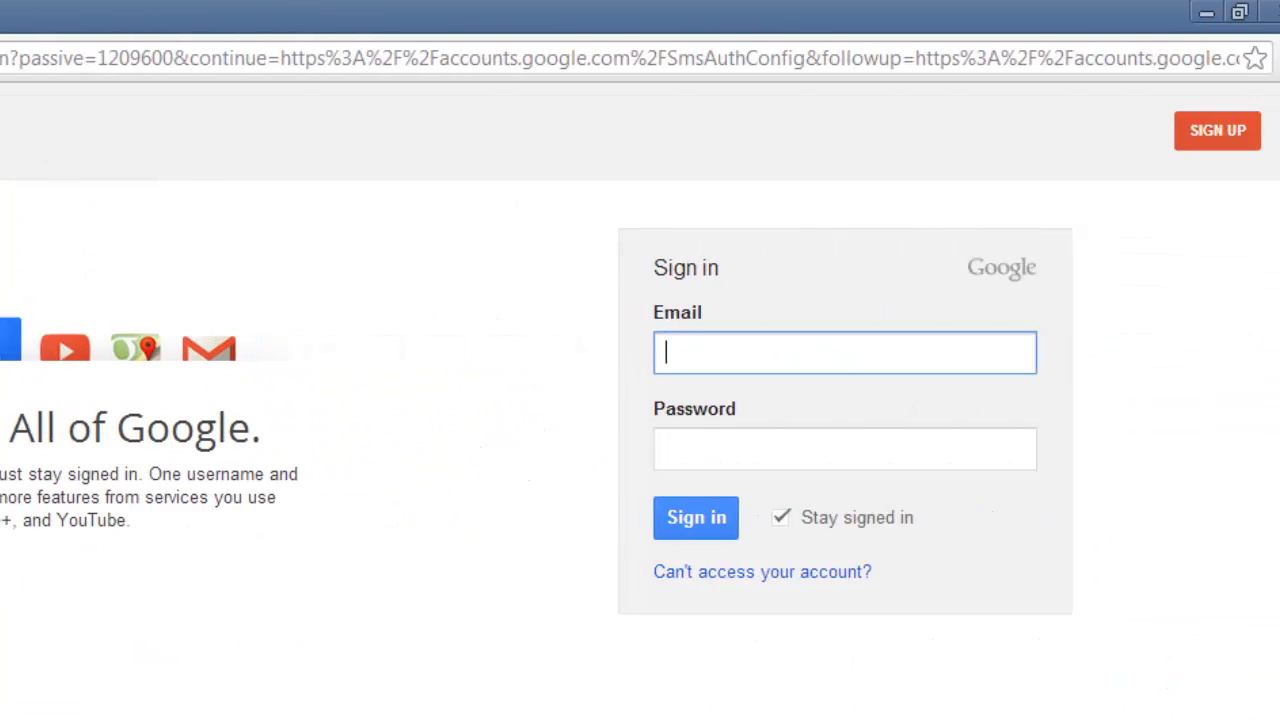
# - Sign in to the Google account and start the 2-step verification setup
pyautogui.click(695, 518)
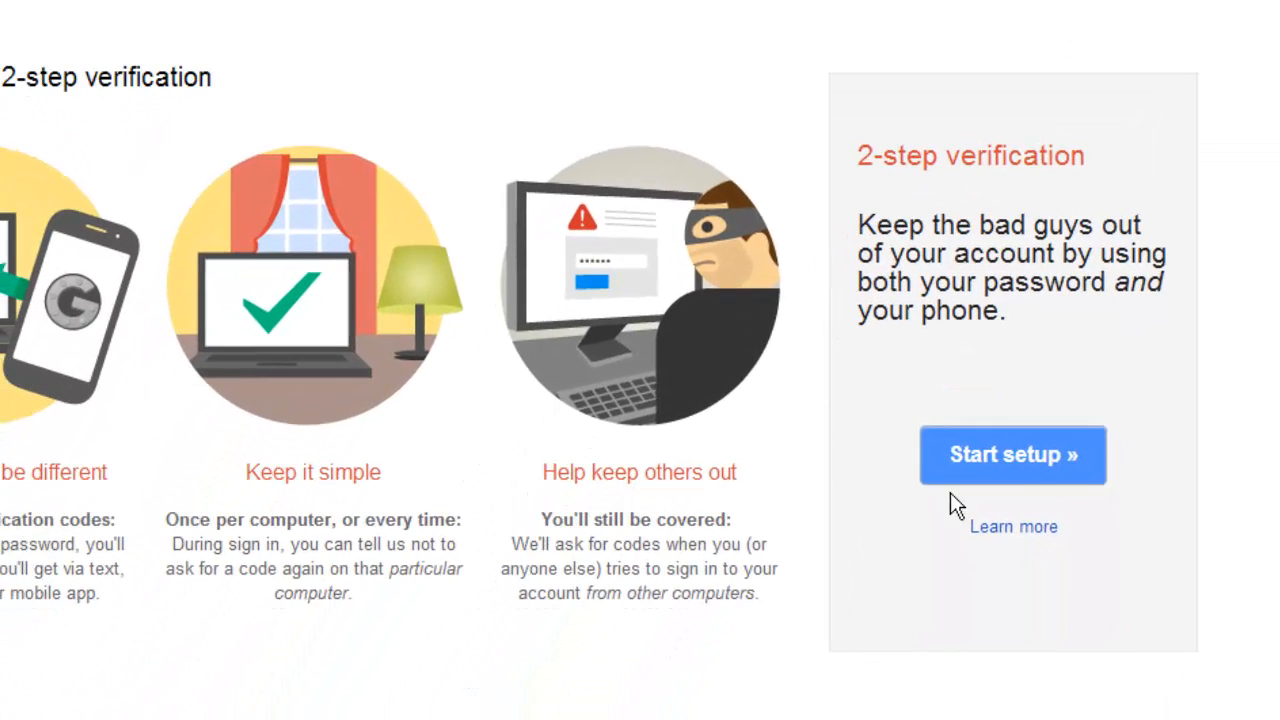
pyautogui.click(1012, 455)
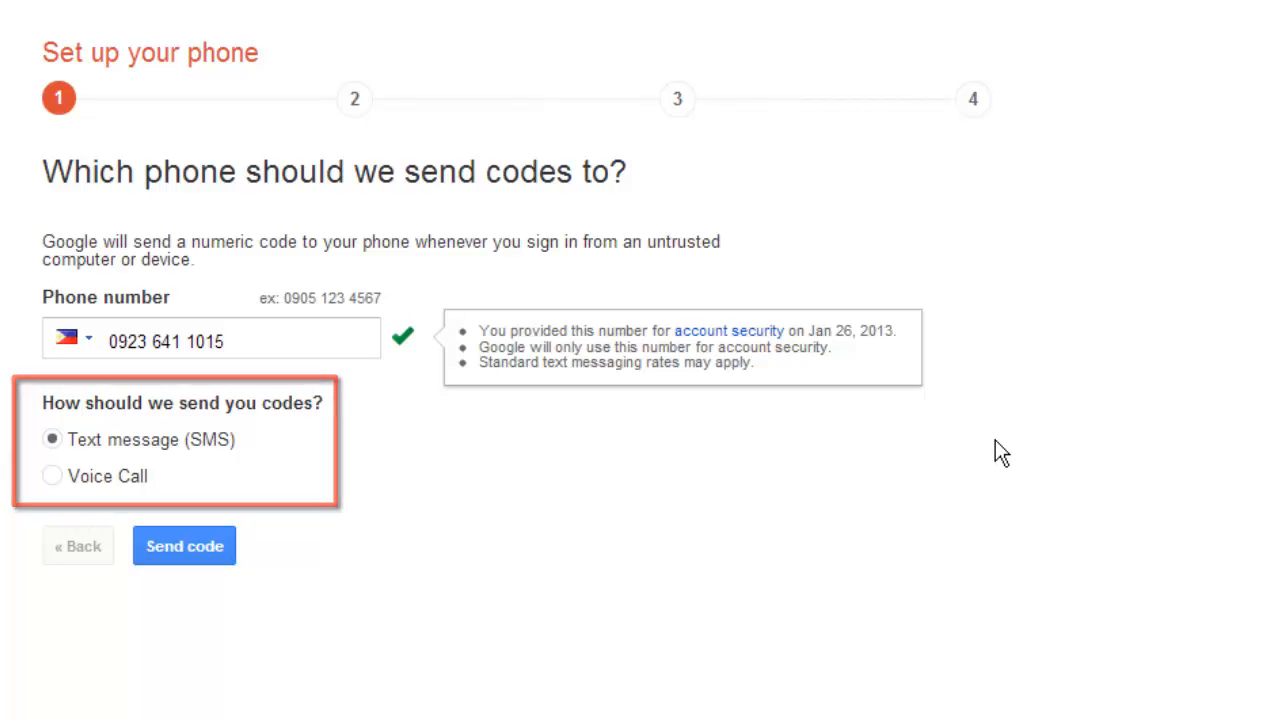
pyautogui.click(51, 476)
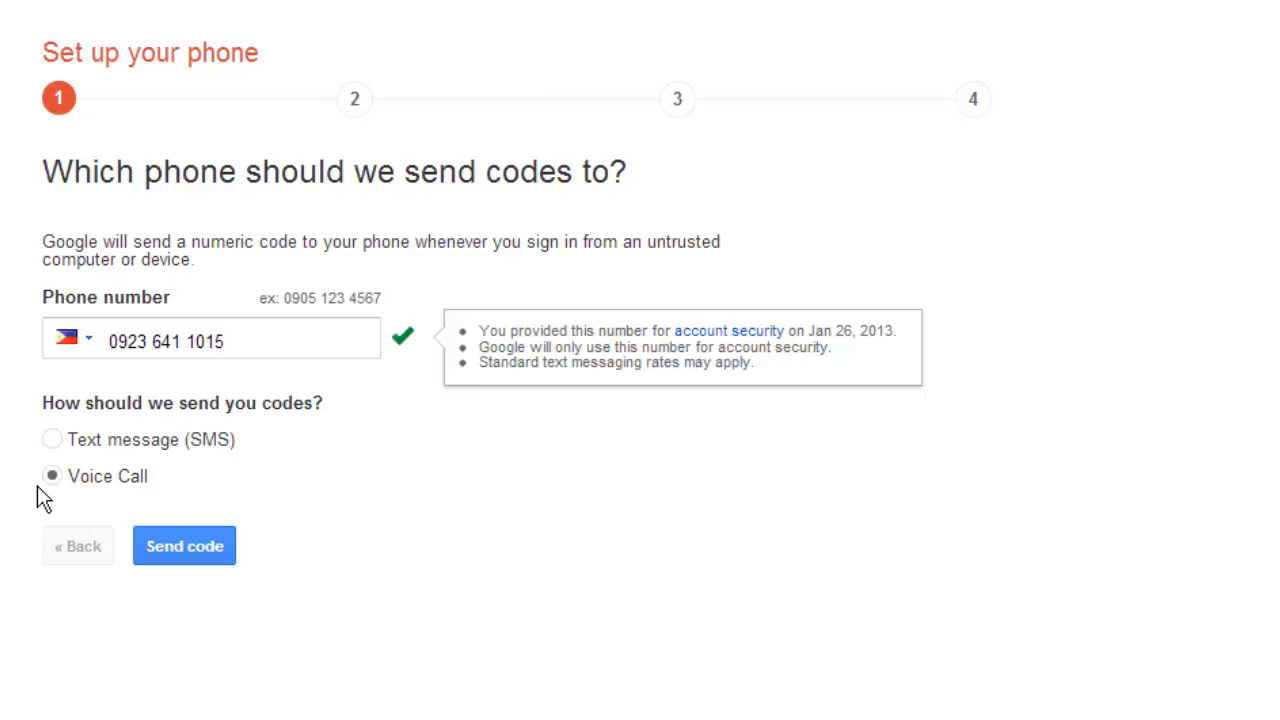
pyautogui.click(184, 546)
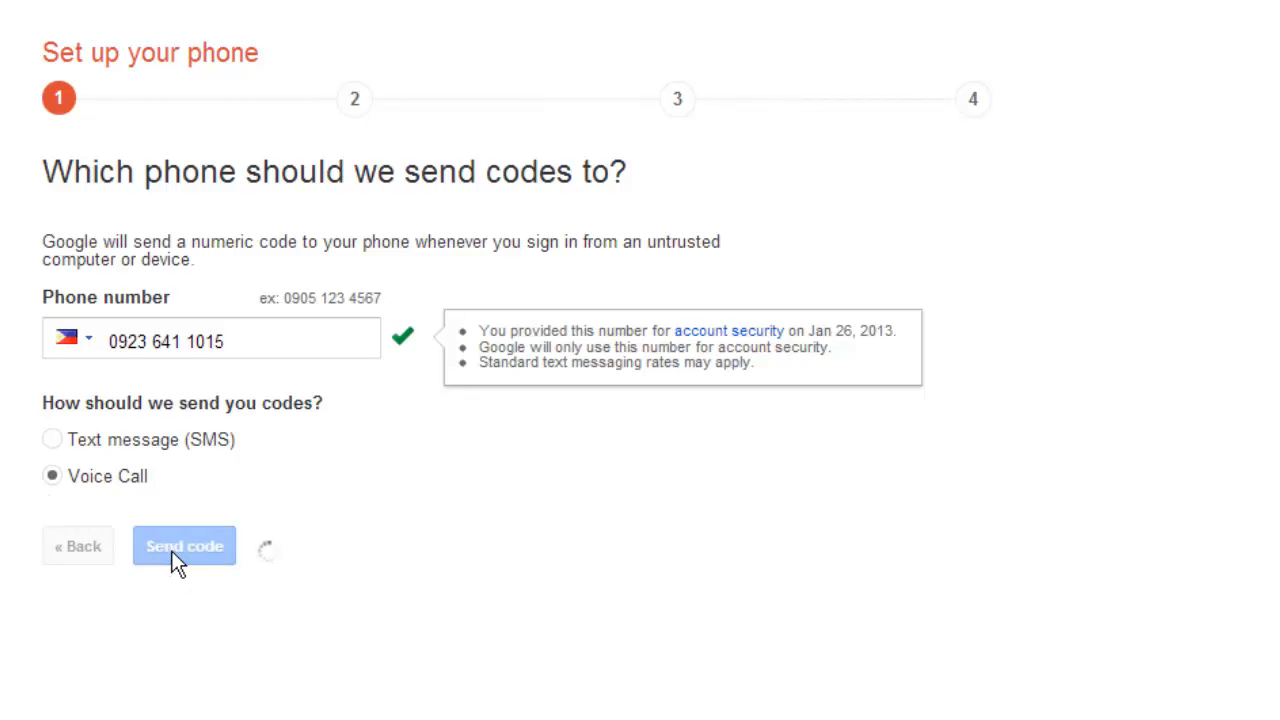
pyautogui.click(184, 545)
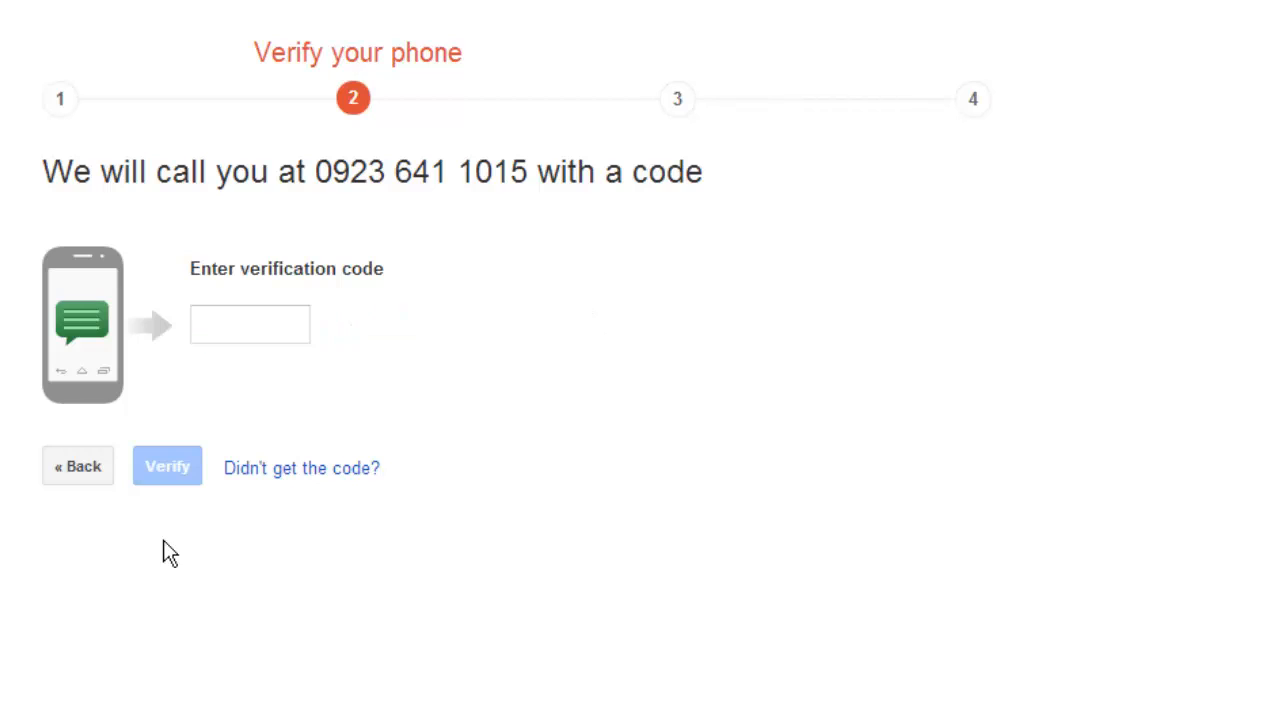
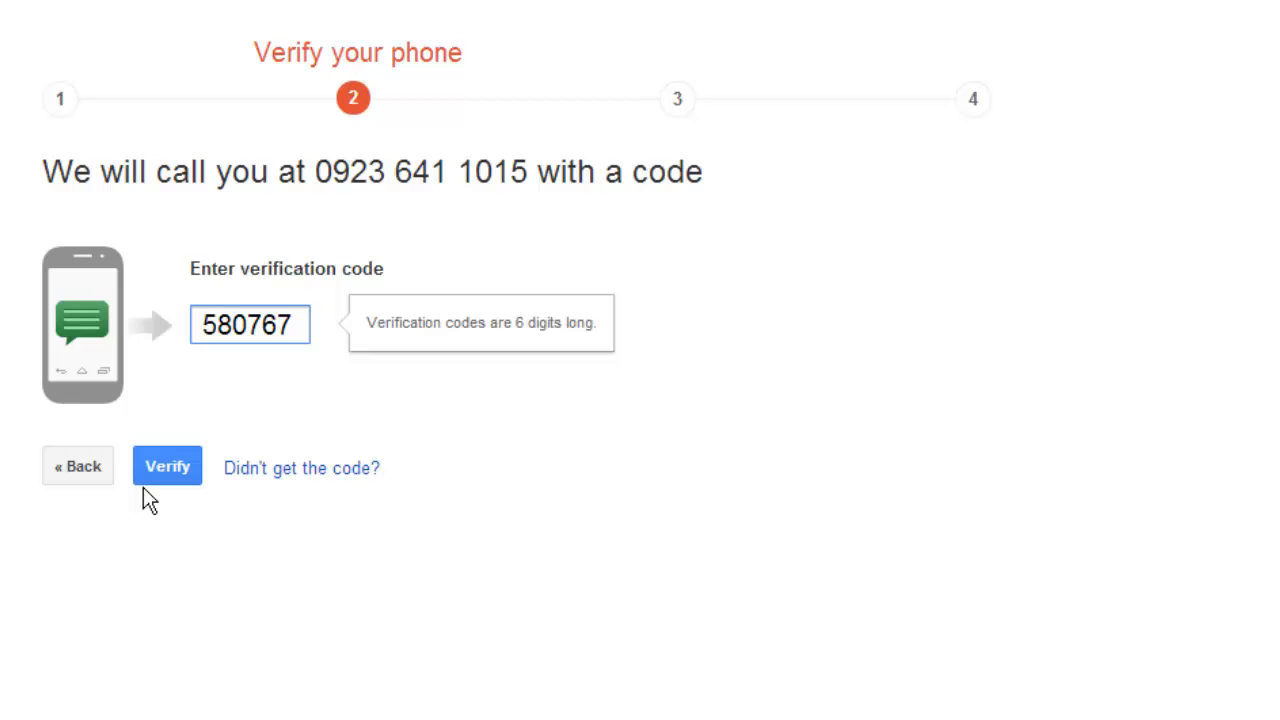
pyautogui.click(167, 466)
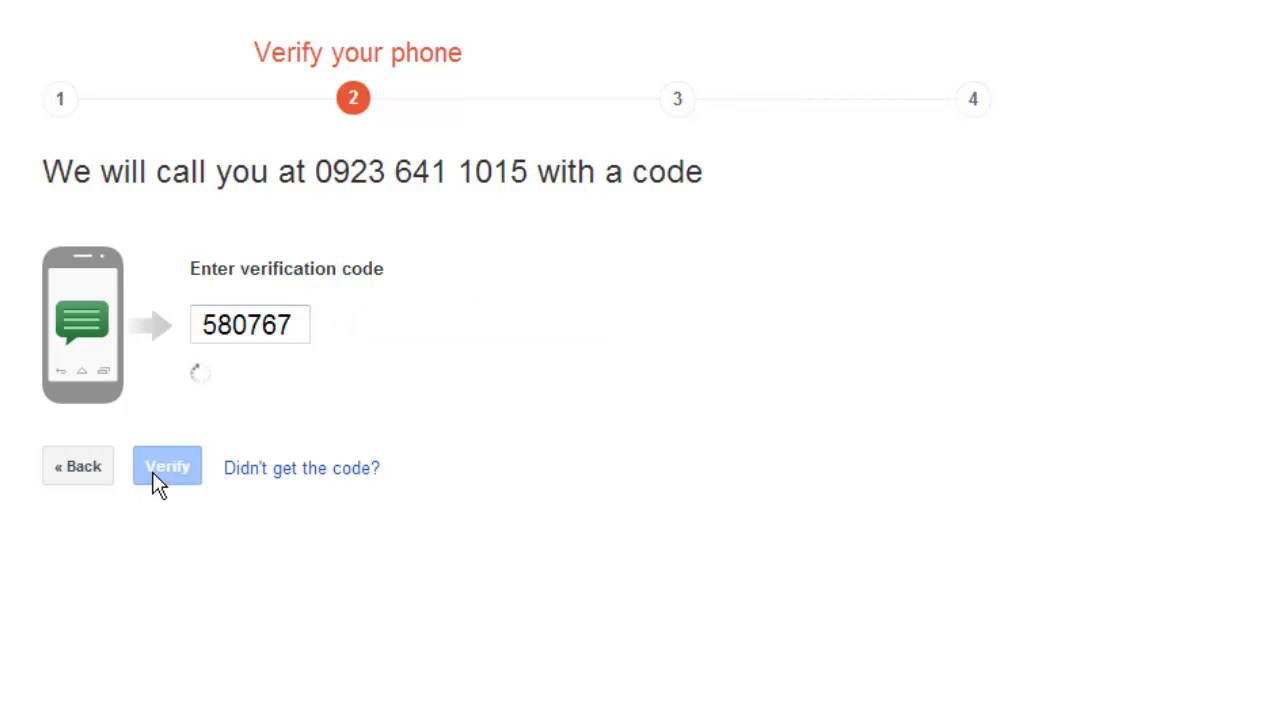
pyautogui.click(167, 466)
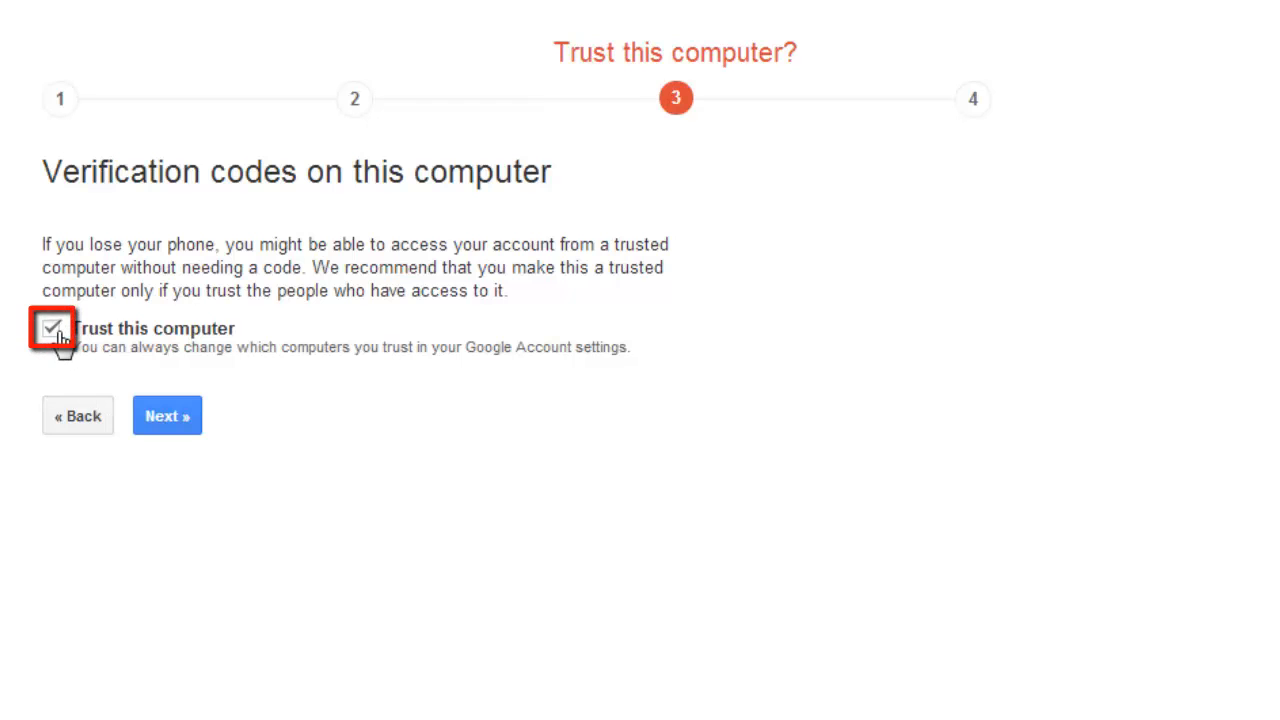
# - Keep this computer trusted and confirm turning on 2-step verification
pyautogui.click(167, 415)
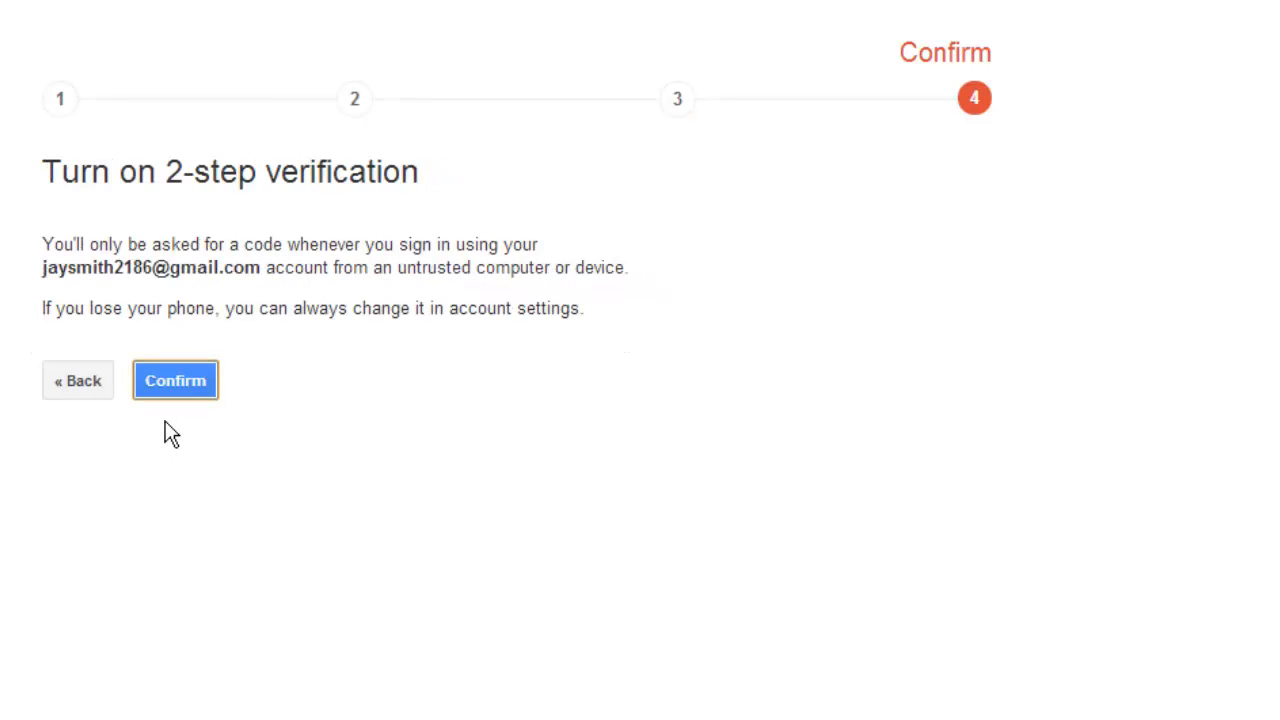
pyautogui.click(175, 380)
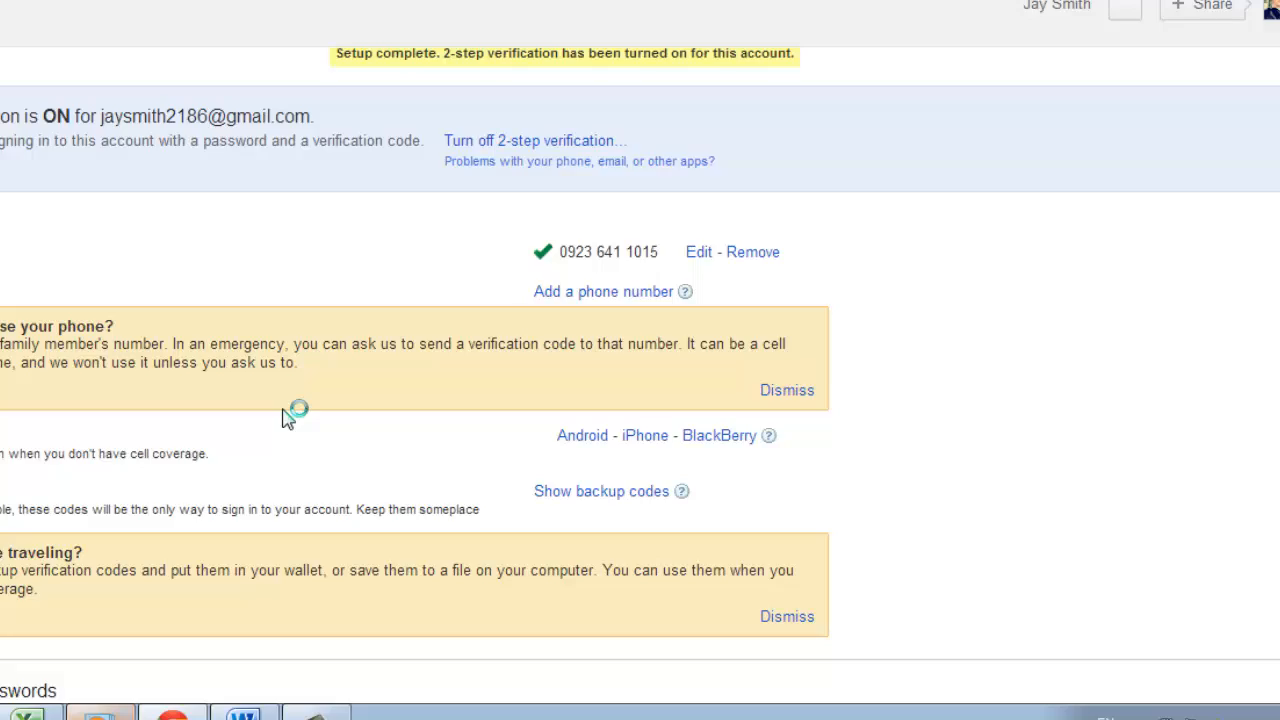